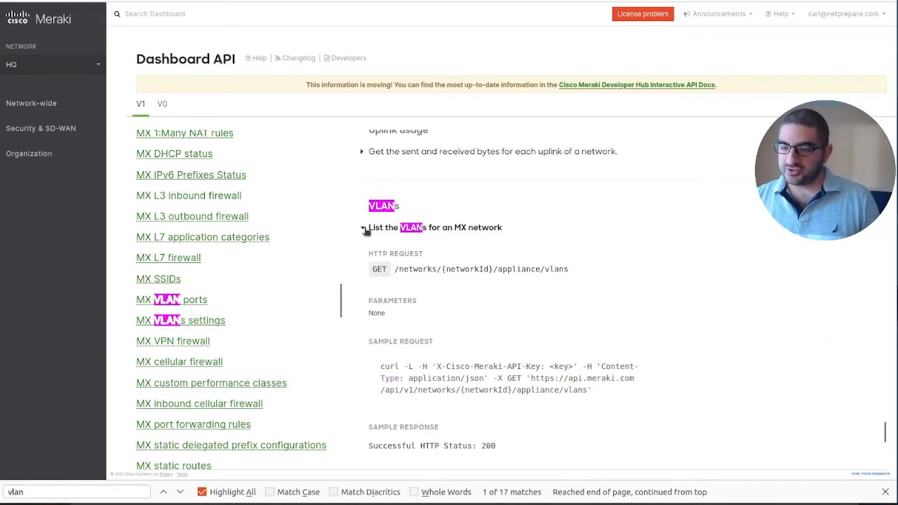
Collapse the VLAN endpoint, switch to Netprepare-BR_API, and search the docs for 'firewall'.
click(363, 227)
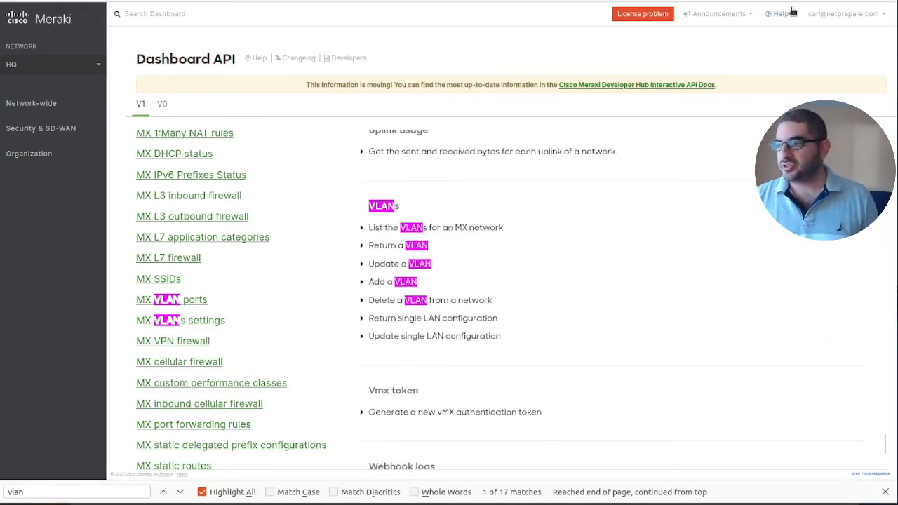
click(780, 14)
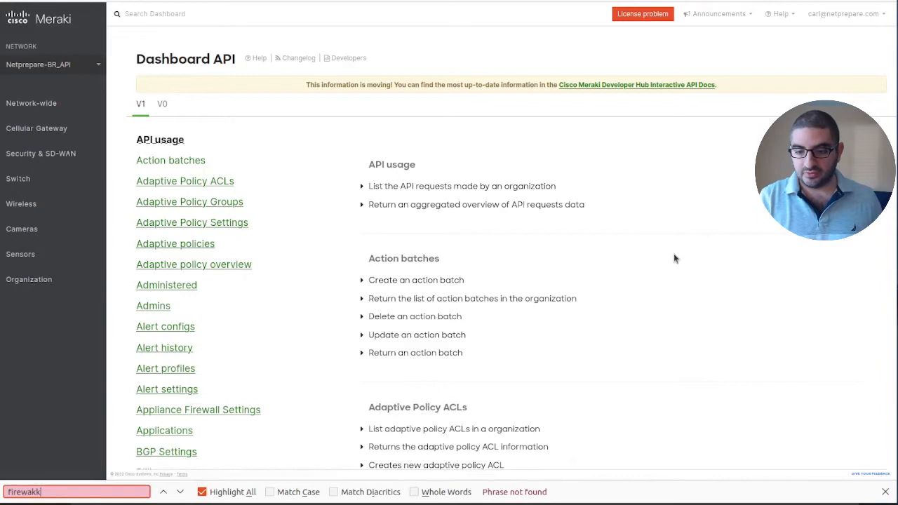
text(firewall)
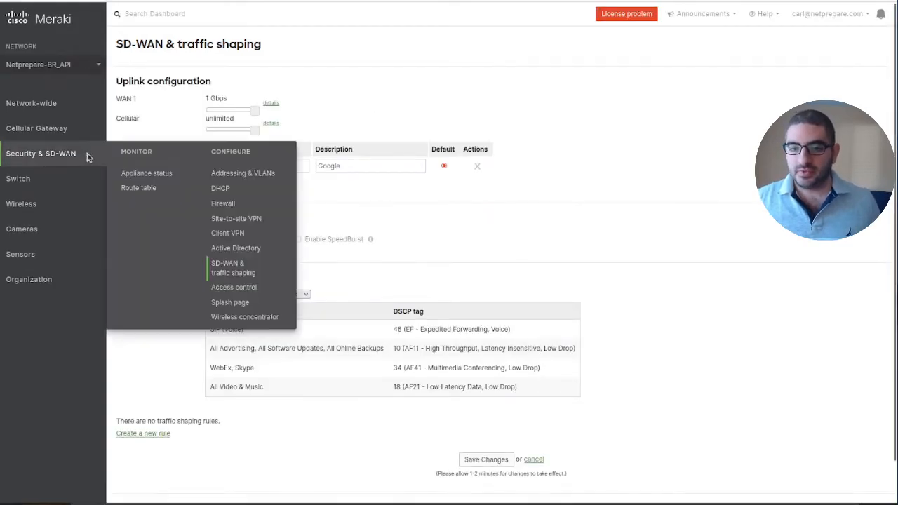
mouse_move(602, 161)
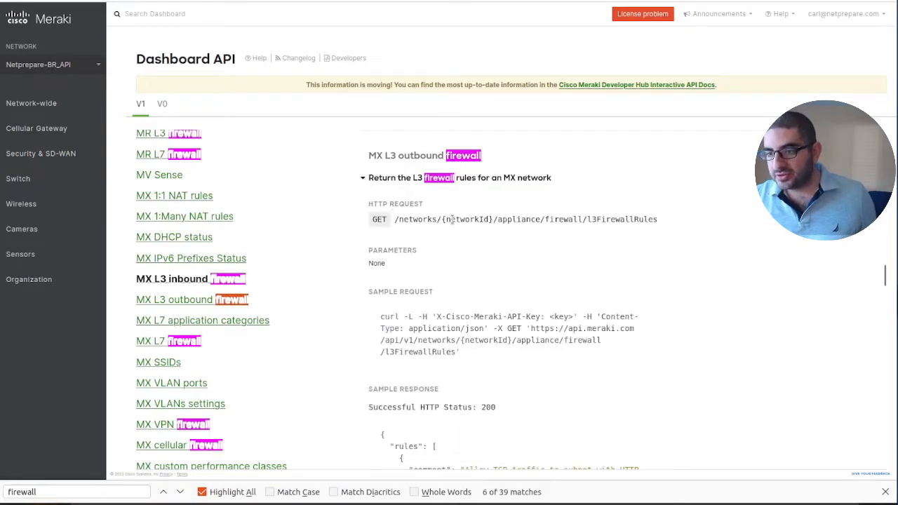
Select the GET path of the 'Return the L3 firewall rules' endpoint.
drag(395, 219, 658, 219)
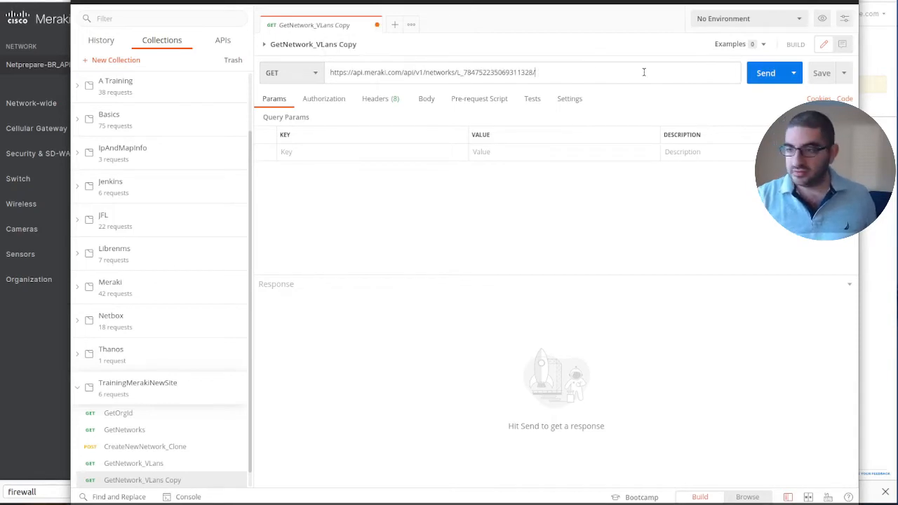
Append appliance/firewall/l3FirewallRules to the URL and rename the request GetNetwork_FirewallRules.
text(appliance/firewall/l3FirewallRules)
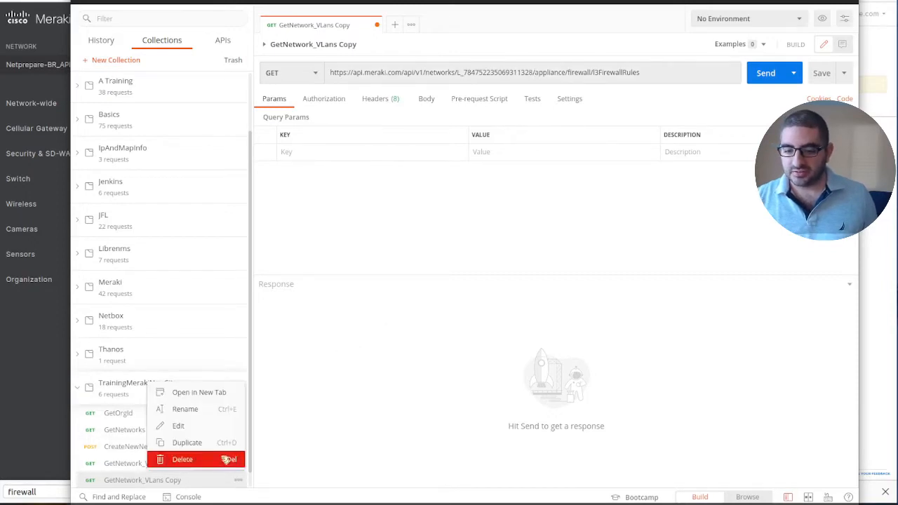
click(179, 426)
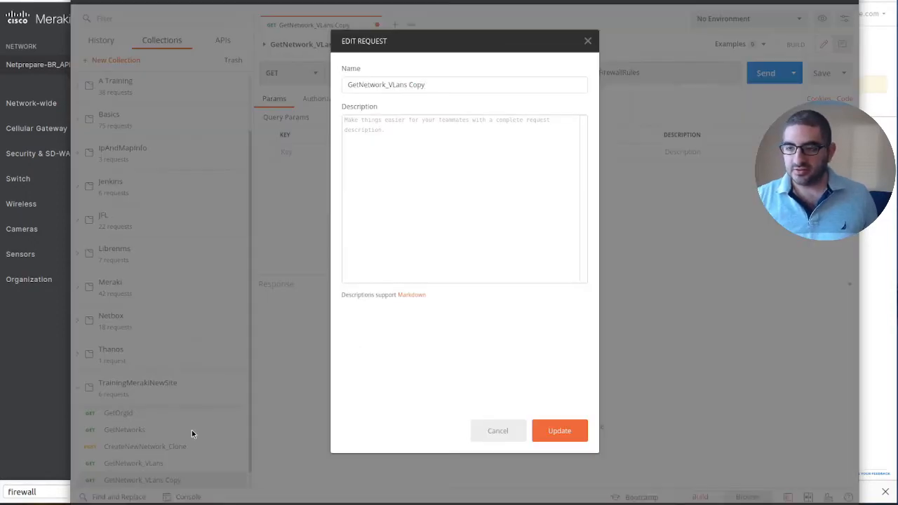
double_click(405, 84)
text(FirewallR)
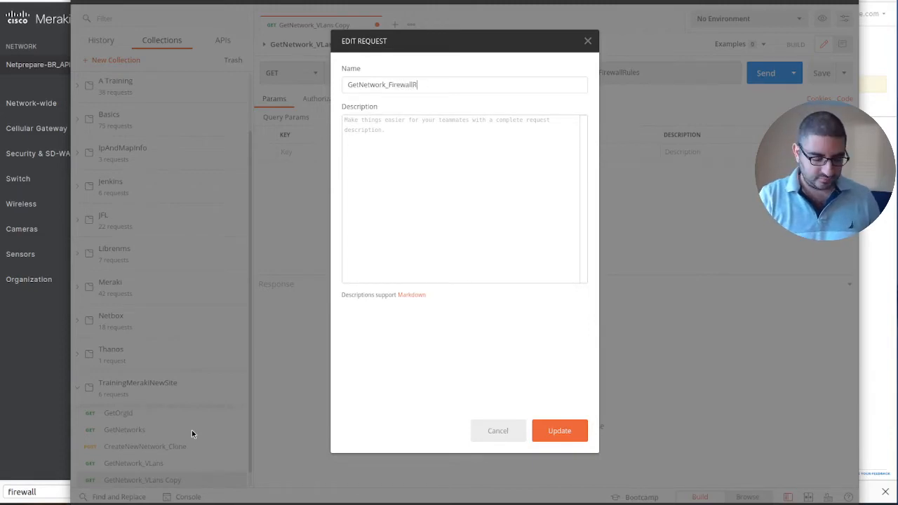
click(559, 430)
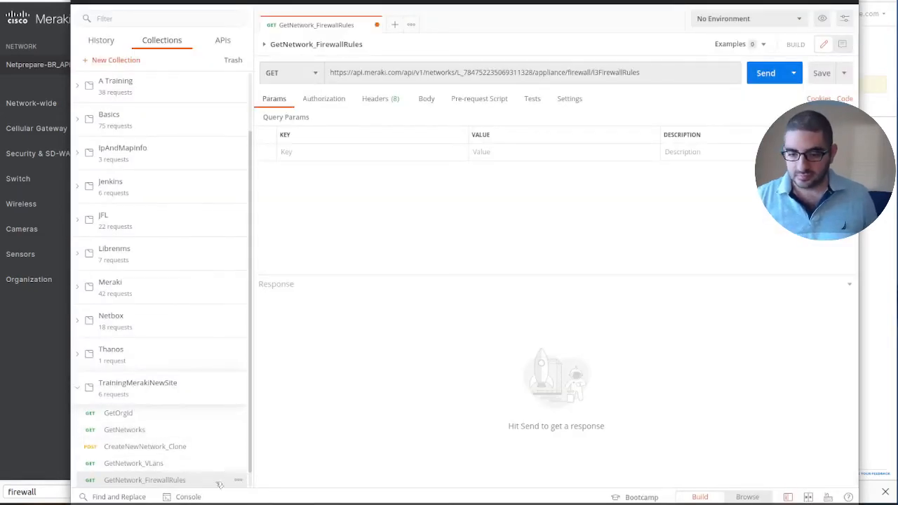
scroll(down, 3)
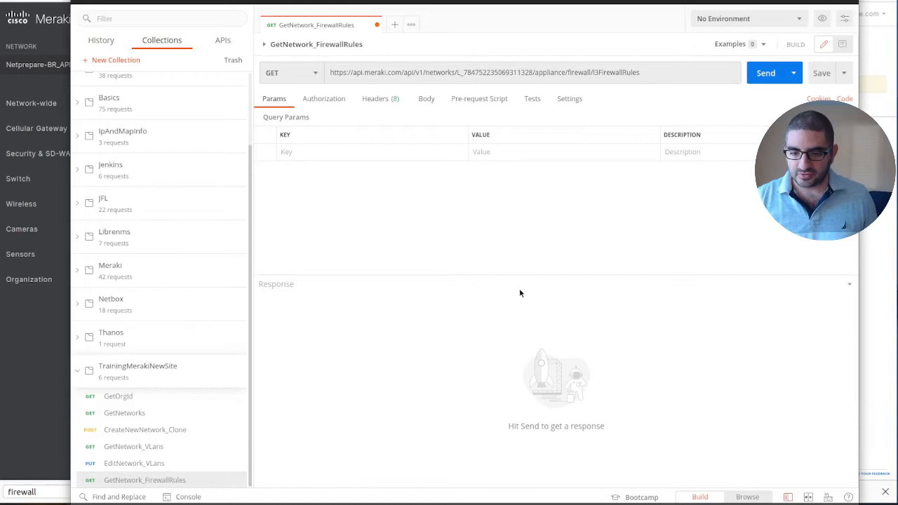
Send the GET request and review the returned rules with source 10.200.1.128/26.
click(766, 72)
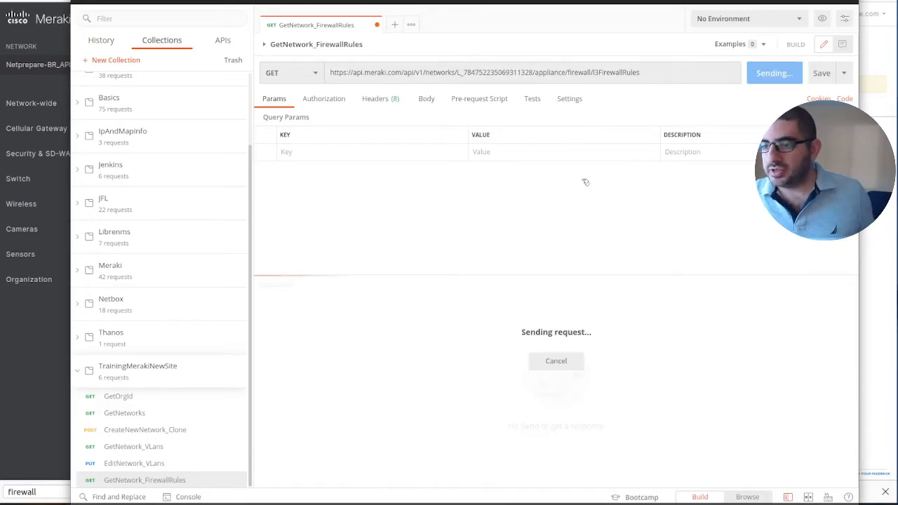
mouse_move(654, 146)
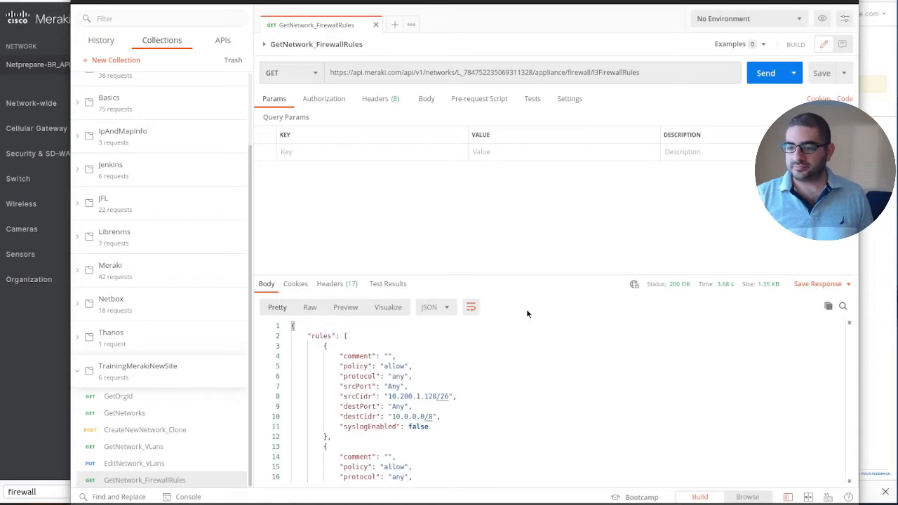
scroll(down, 3)
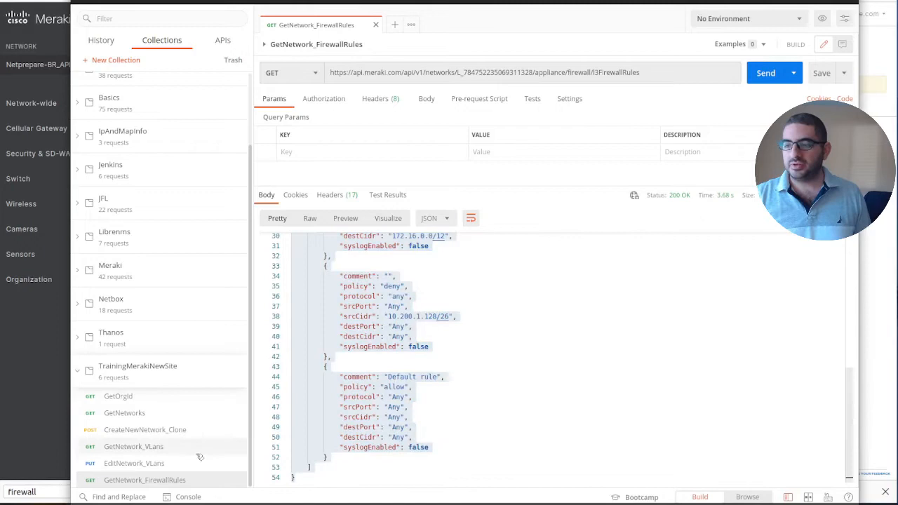
mouse_move(216, 448)
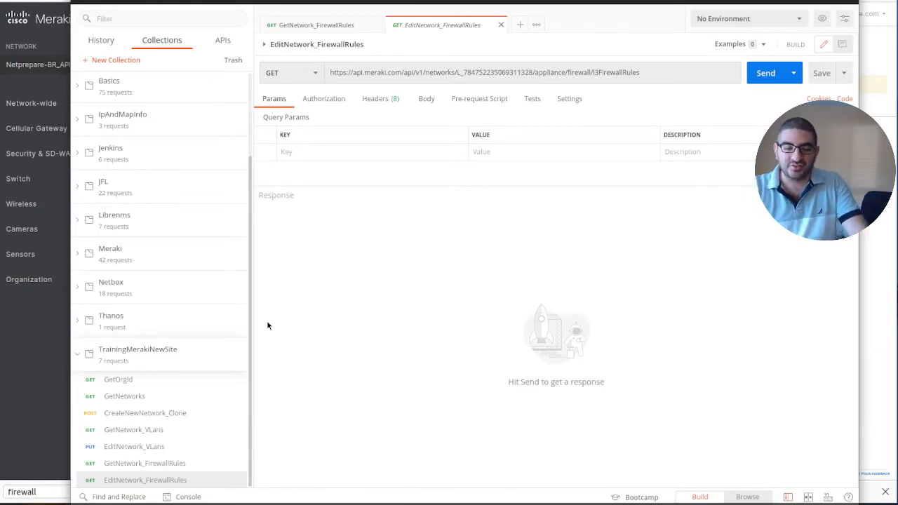
mouse_move(146, 480)
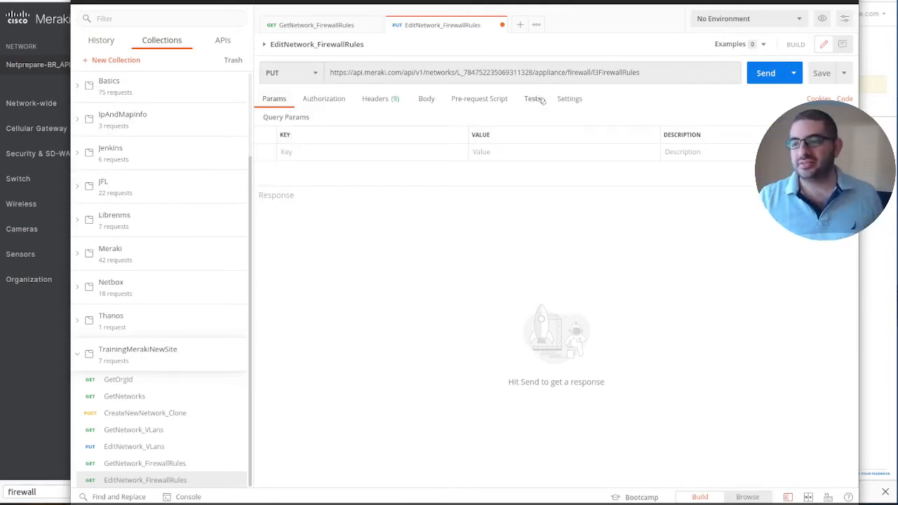
Give EditNetwork_FirewallRules a raw request body.
click(426, 98)
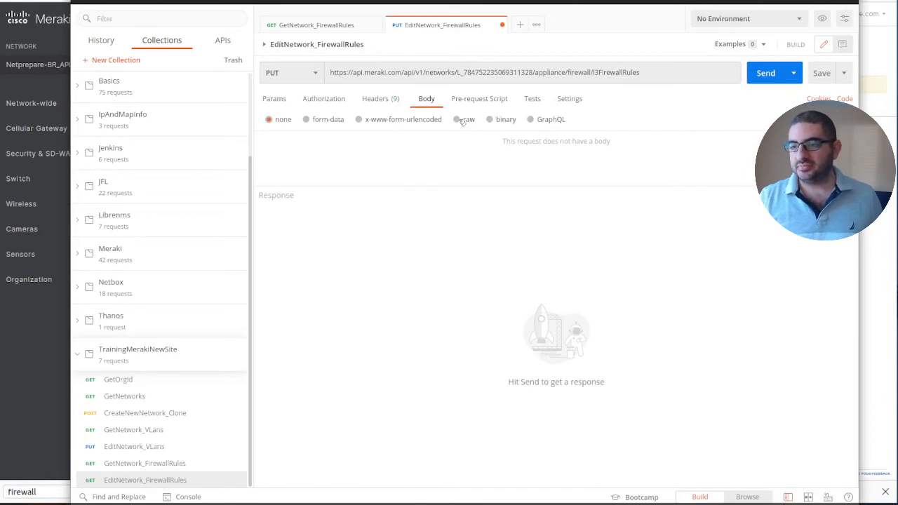
click(460, 120)
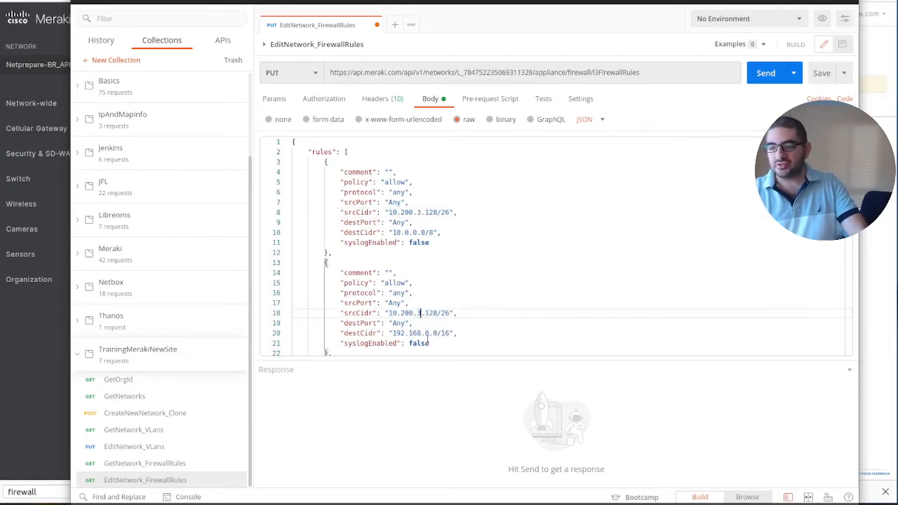
Change each srcCidr to 10.200.3.128/26, send the PUT, and check the 200 OK response.
scroll(down, 3)
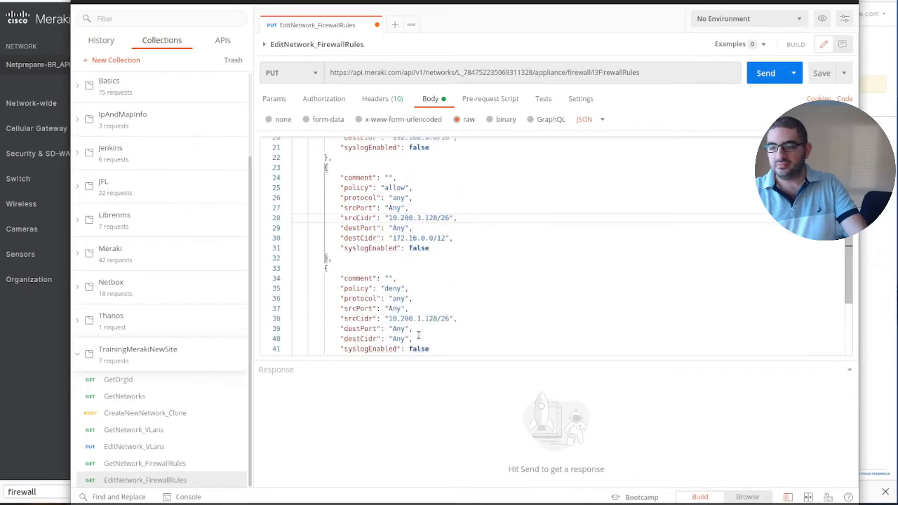
double_click(419, 319)
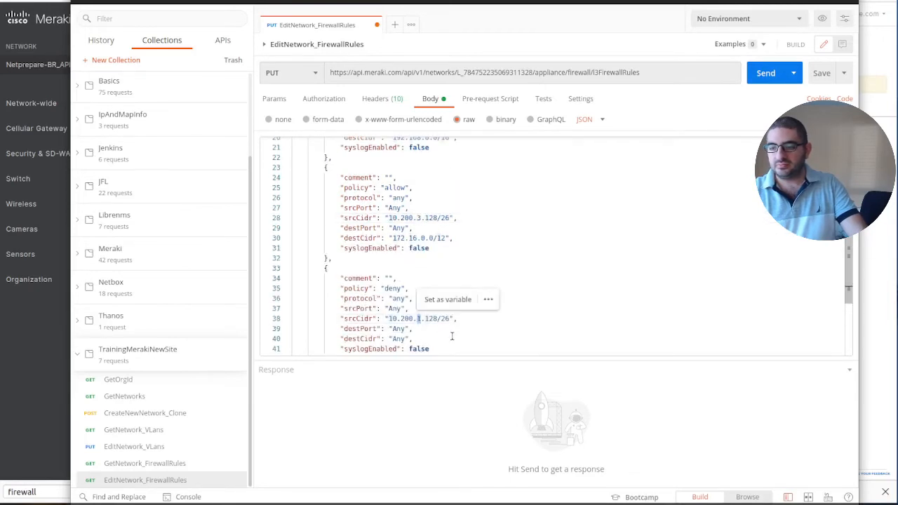
scroll(down, 3)
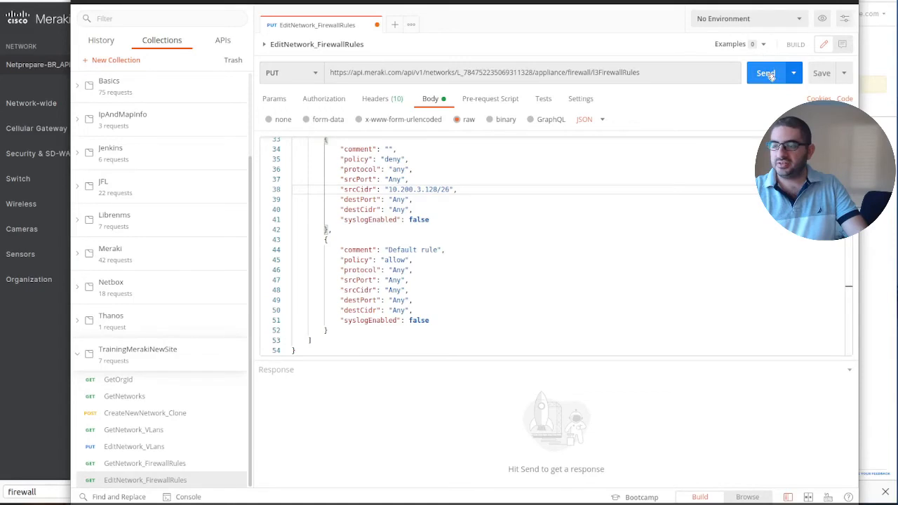
click(766, 72)
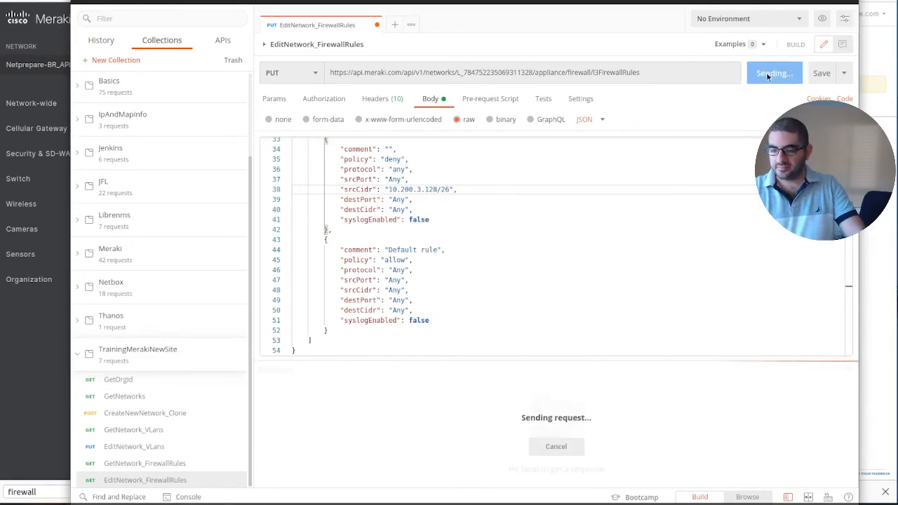
click(773, 73)
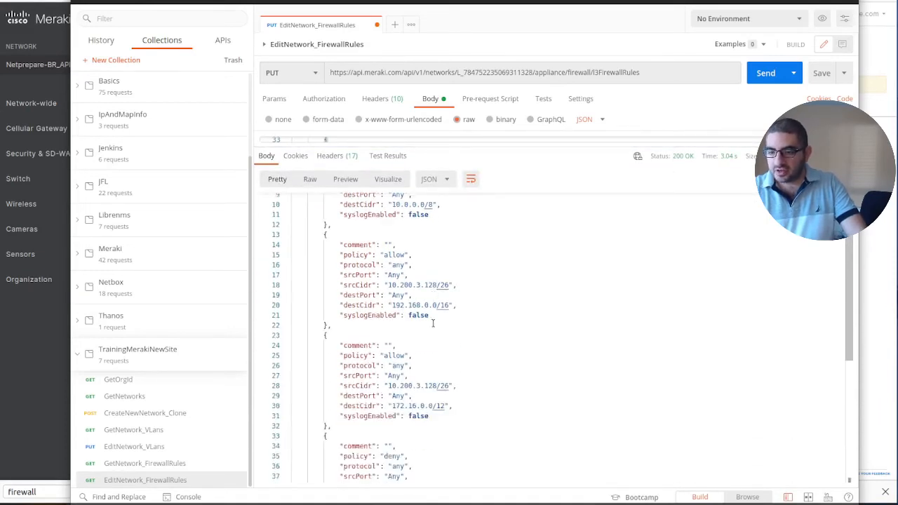
scroll(down, 3)
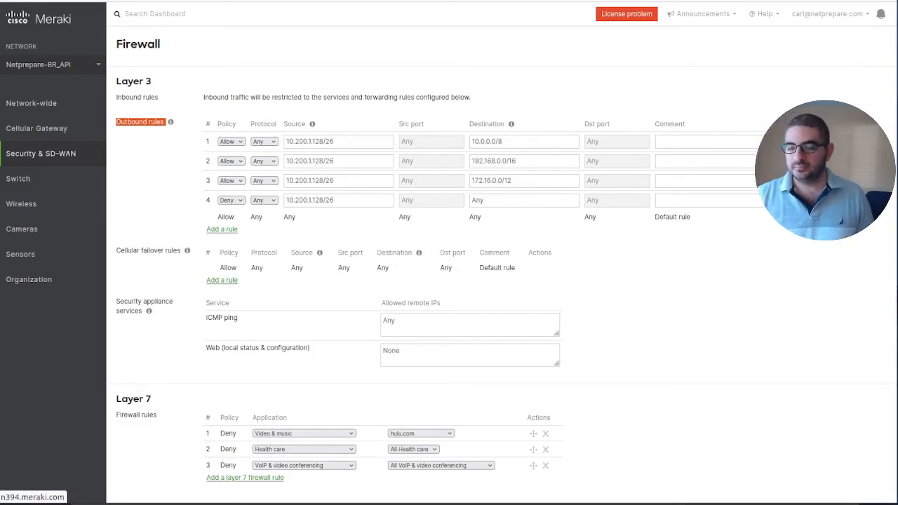
Reload the Firewall page to confirm outbound rules sourcing 10.200.3.128/26.
click(222, 229)
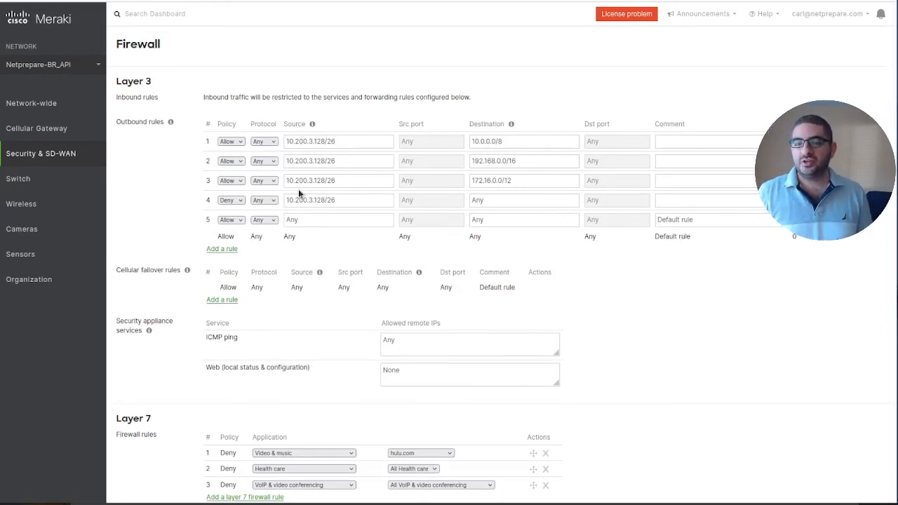
mouse_move(393, 251)
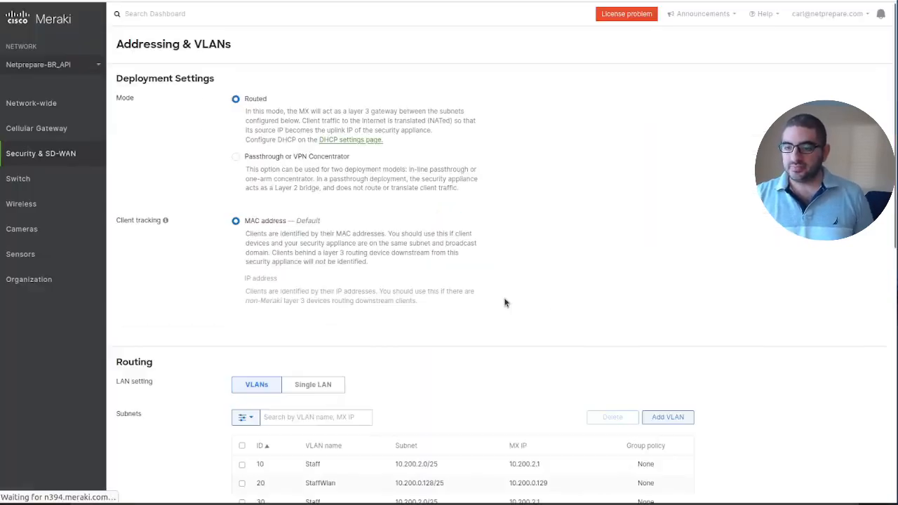
scroll(down, 3)
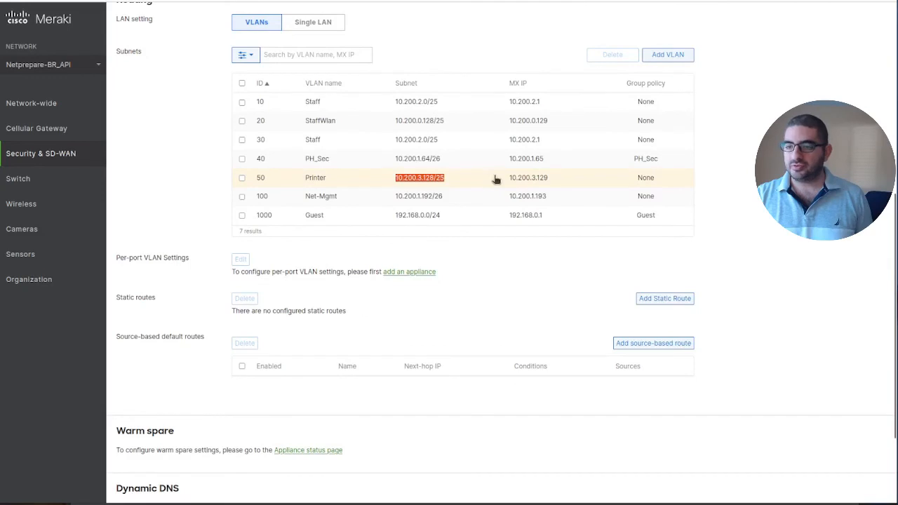